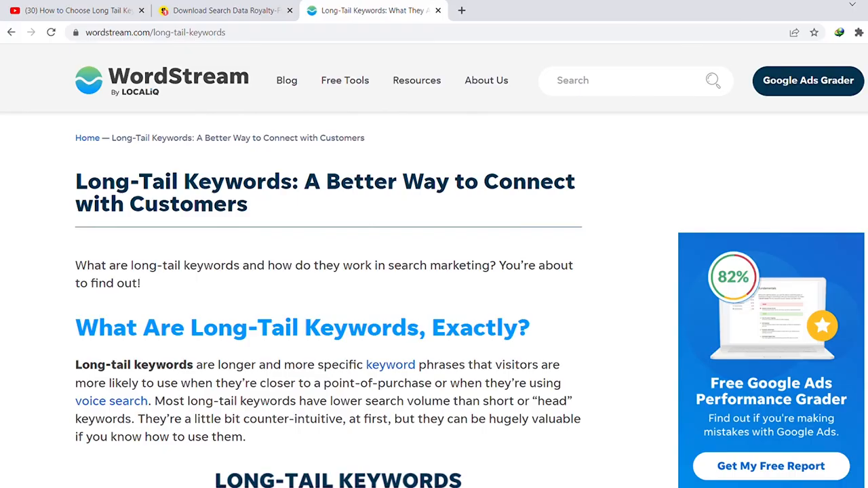
{"action": "scroll", "scroll_direction": "down", "scroll_amount": 3}
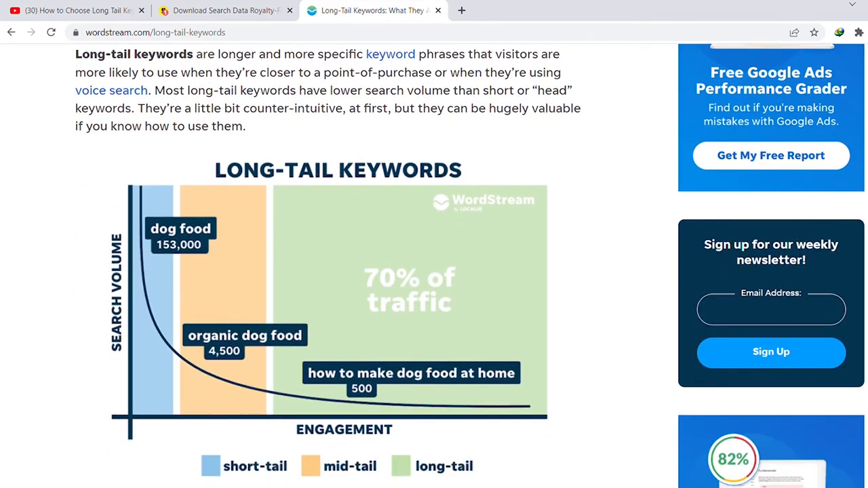
{"action": "scroll", "scroll_direction": "down", "scroll_amount": 3}
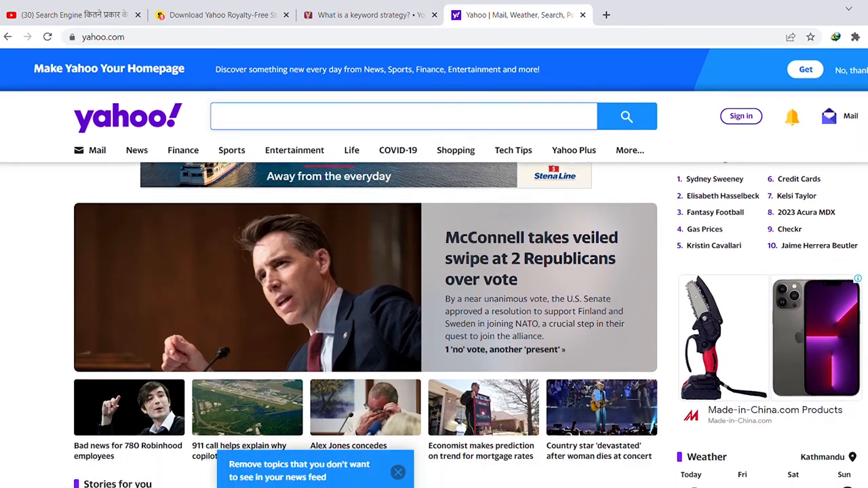
{"action": "scroll", "scroll_direction": "down", "scroll_amount": 3}
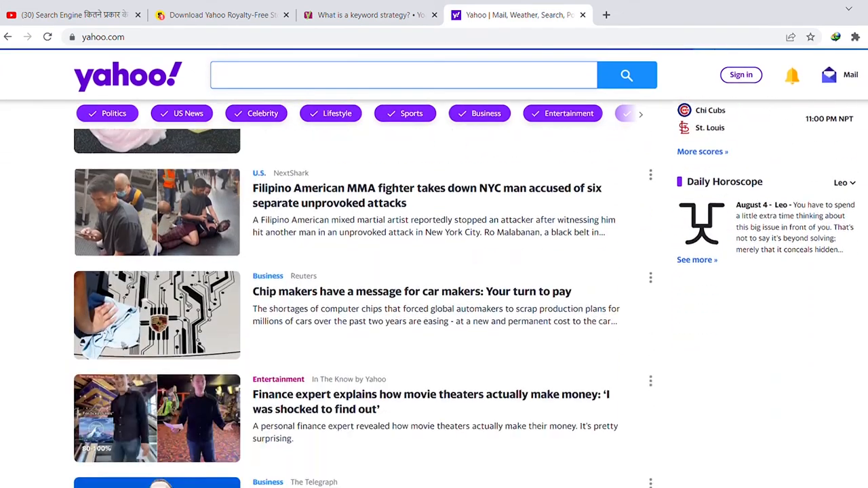